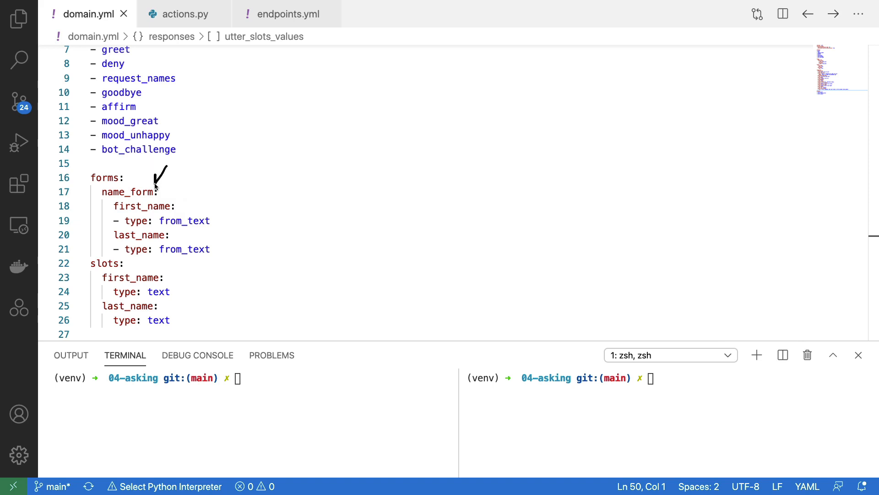
mouse_move(264, 195)
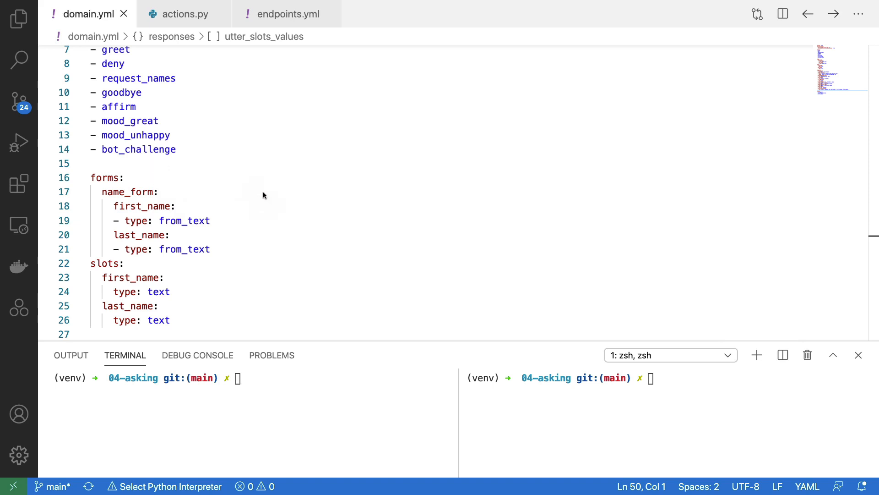
mouse_move(185, 283)
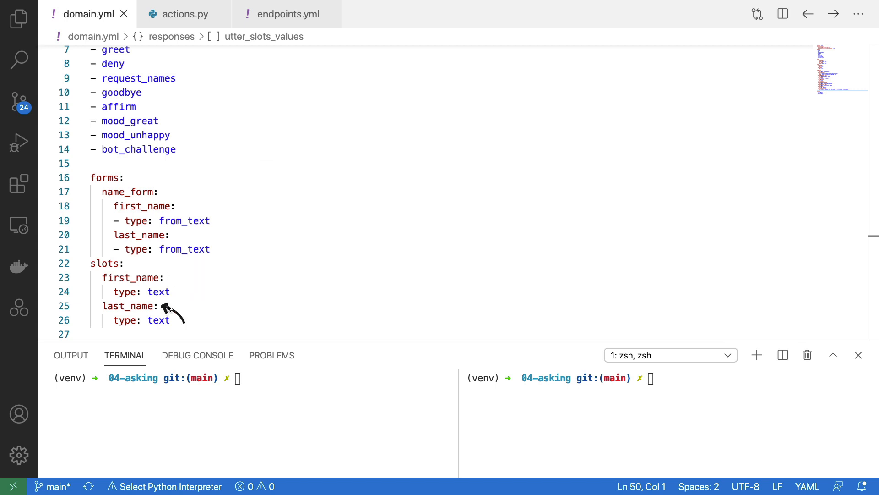
mouse_move(282, 302)
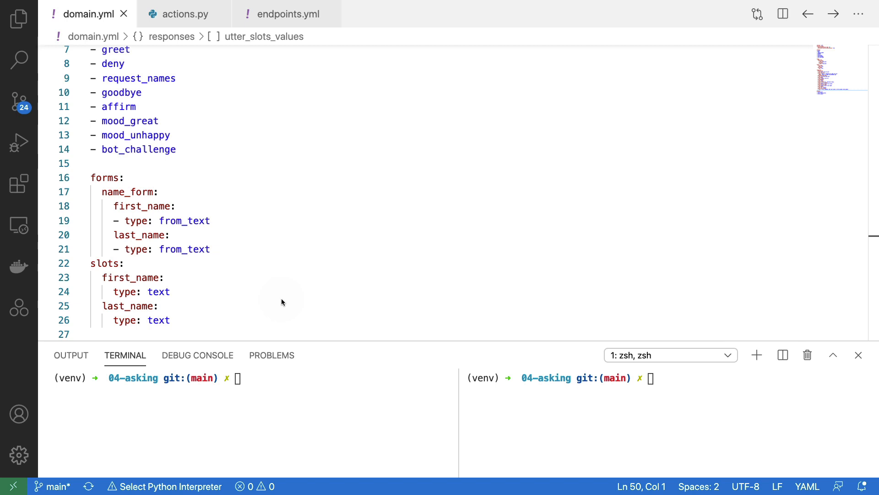
mouse_move(333, 254)
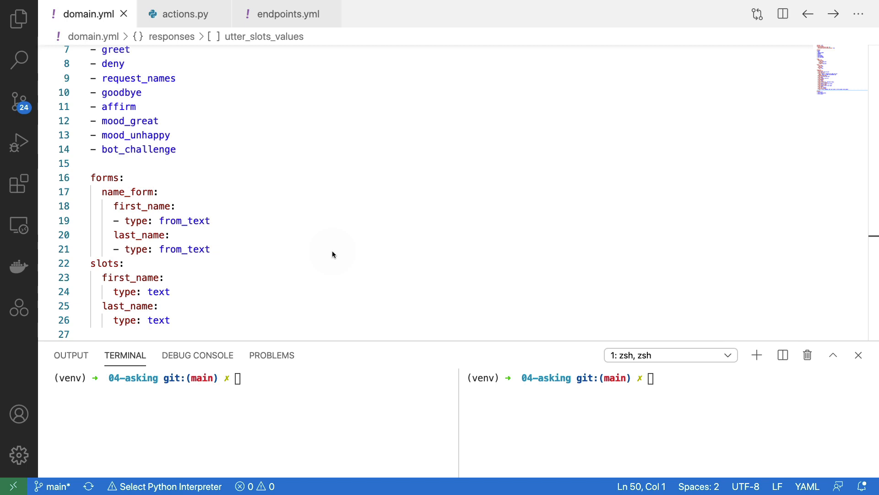
- Change the first-name prompt to 'What is your first name there?' and load the bot
scroll("down", 3)
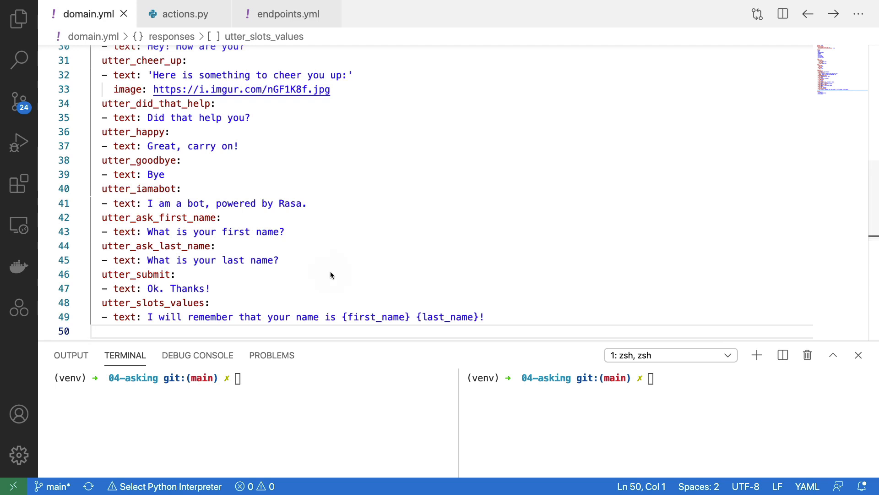
mouse_move(385, 116)
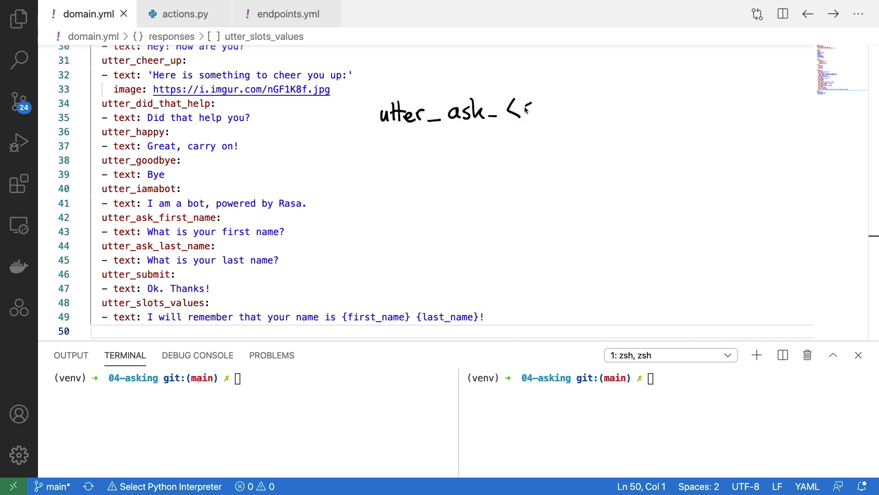
type("slot_name>")
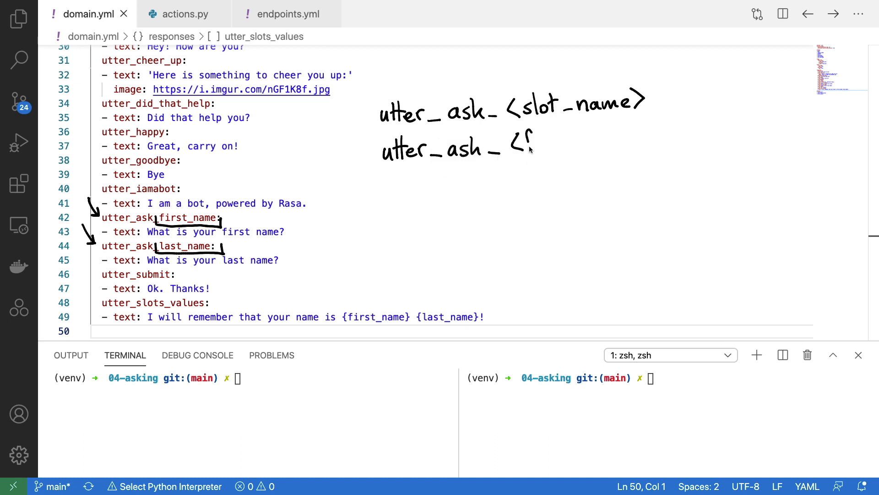
type("form")
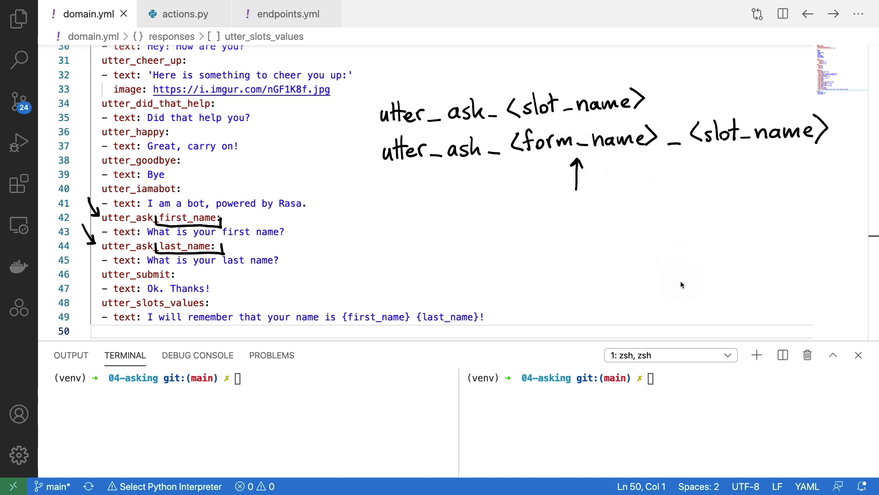
mouse_move(747, 160)
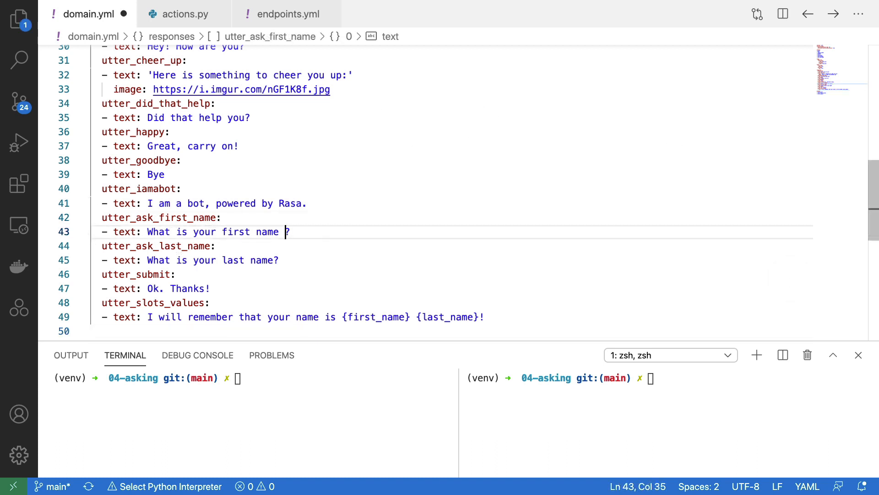
type("there")
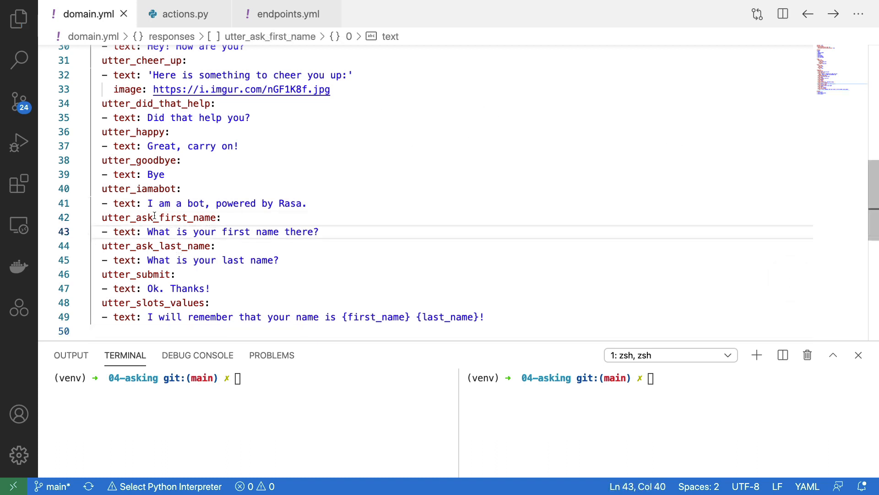
left_click(147, 232)
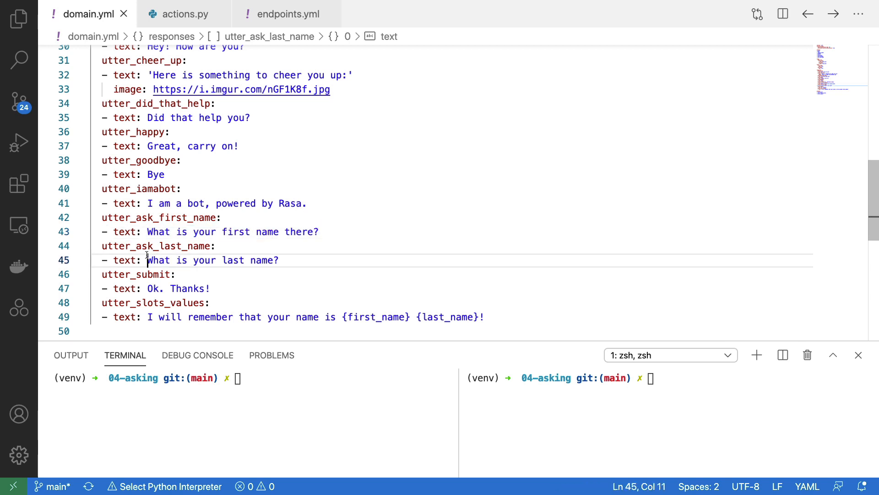
double_click(158, 260)
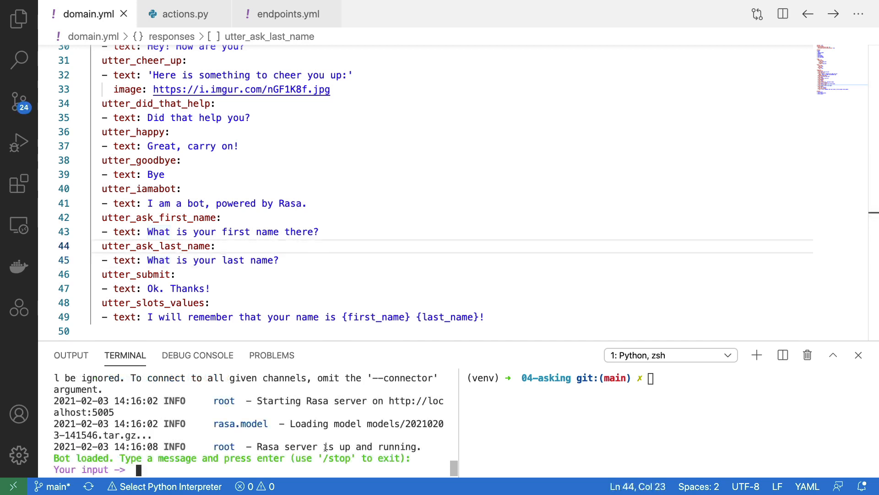
- Say 'give name' to the bot and answer 'vincent' for both first and last name
type("give name")
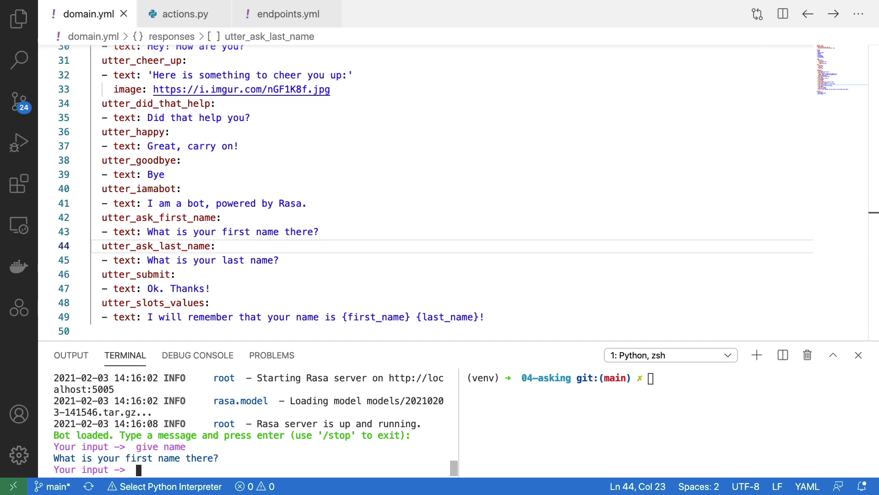
type("v")
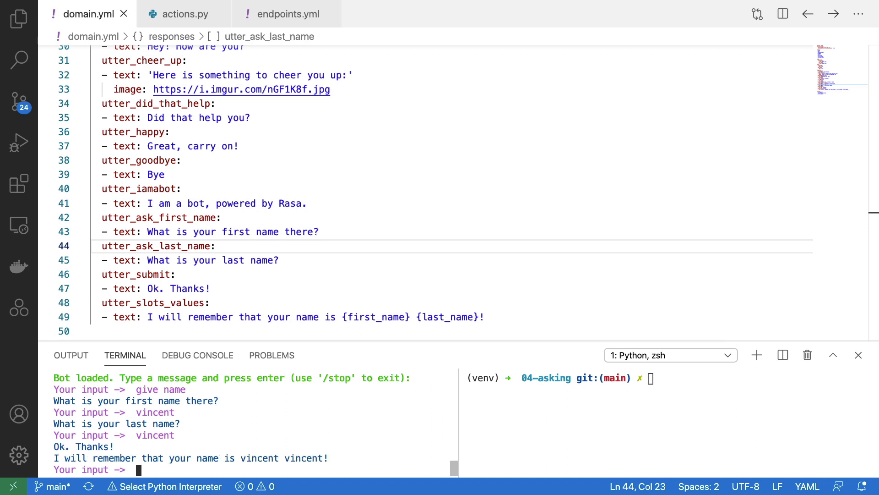
mouse_move(280, 449)
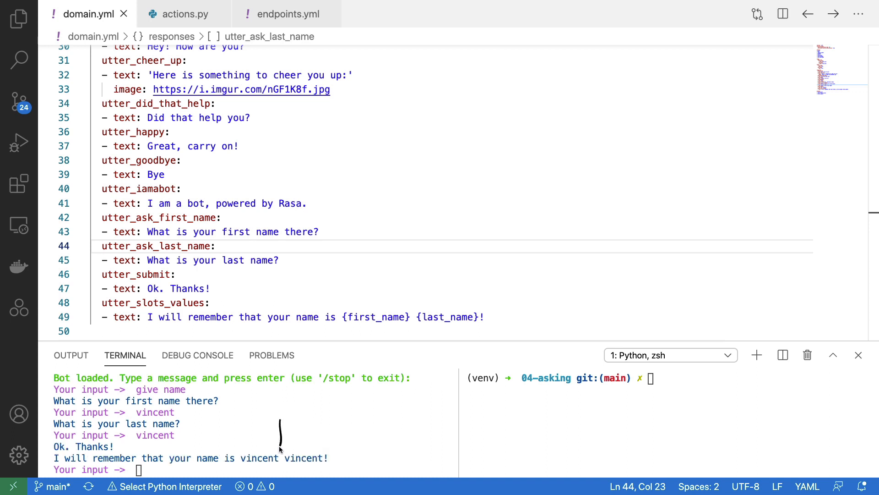
mouse_move(587, 403)
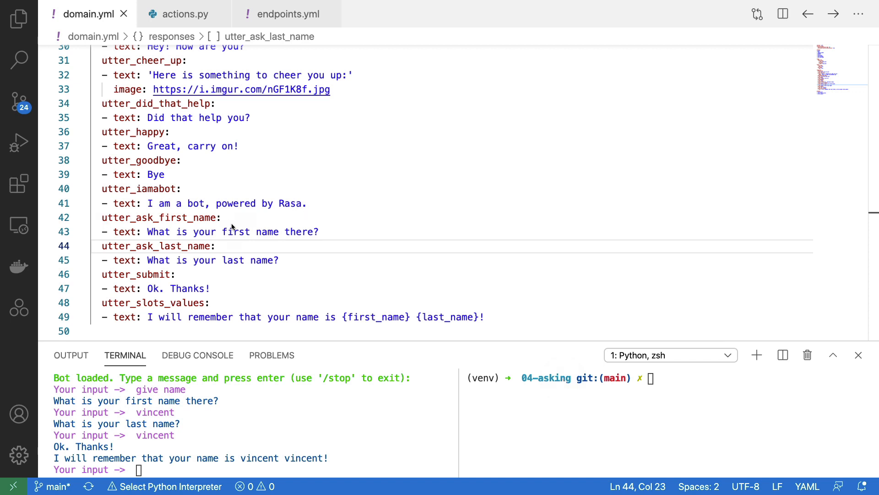
mouse_move(502, 275)
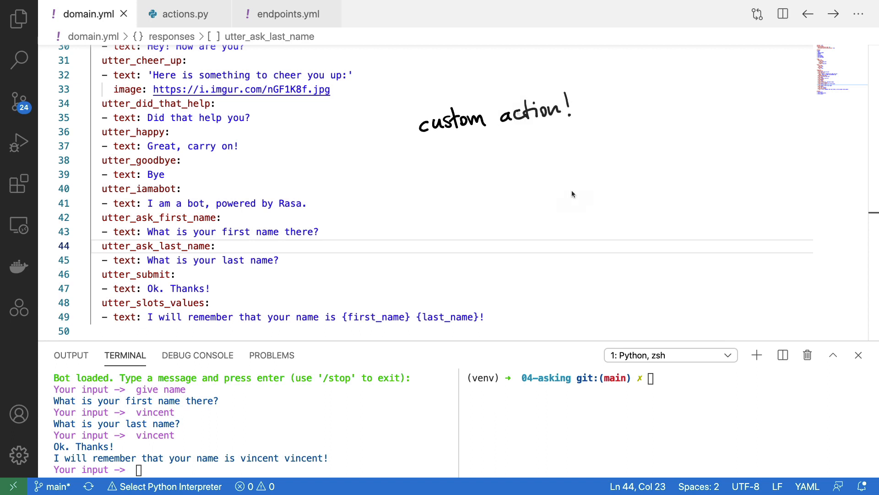
mouse_move(456, 158)
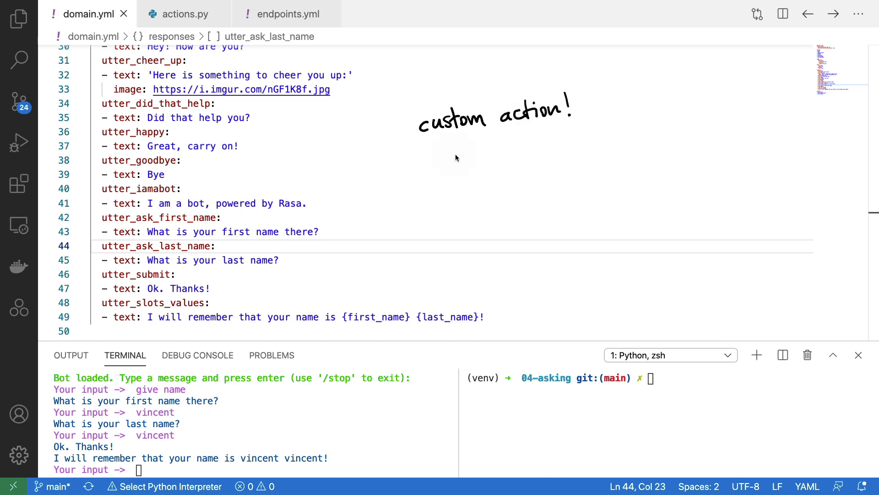
mouse_move(459, 162)
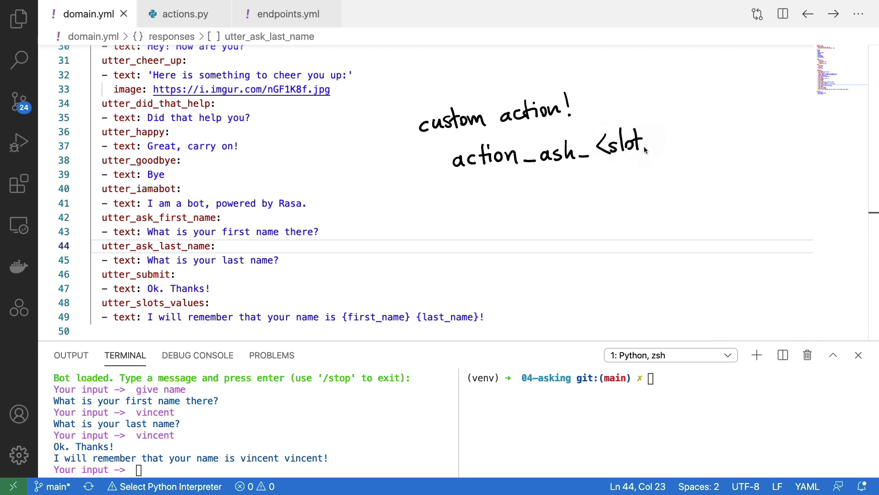
mouse_move(494, 188)
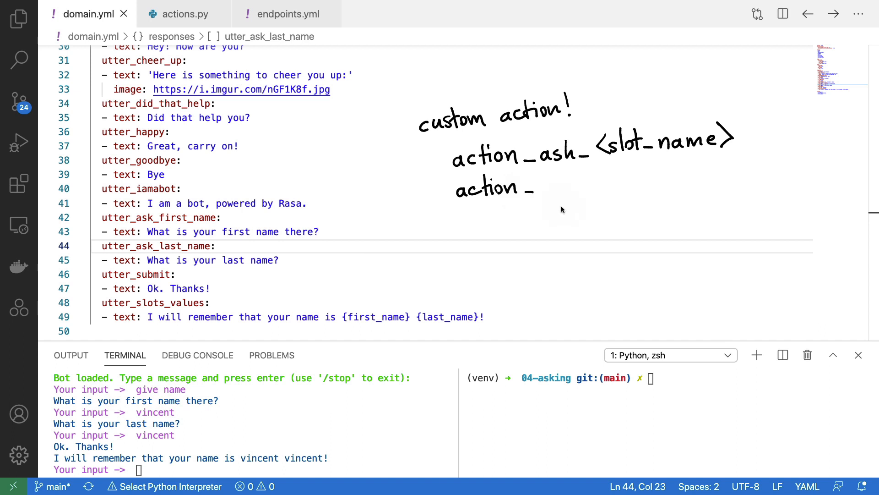
mouse_move(551, 185)
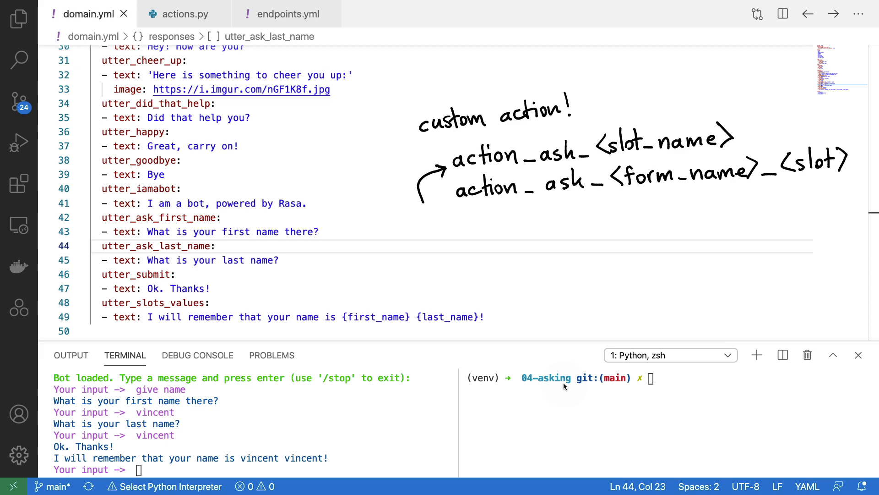
left_click(184, 13)
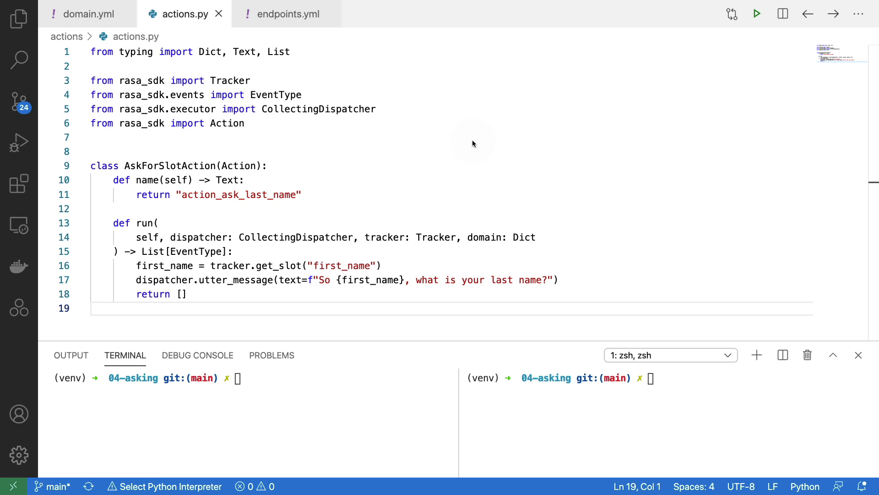
mouse_move(236, 169)
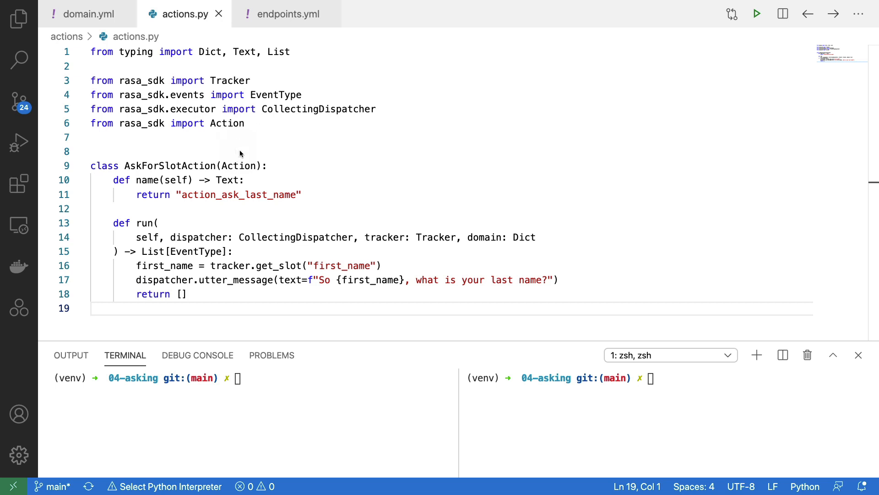
mouse_move(210, 134)
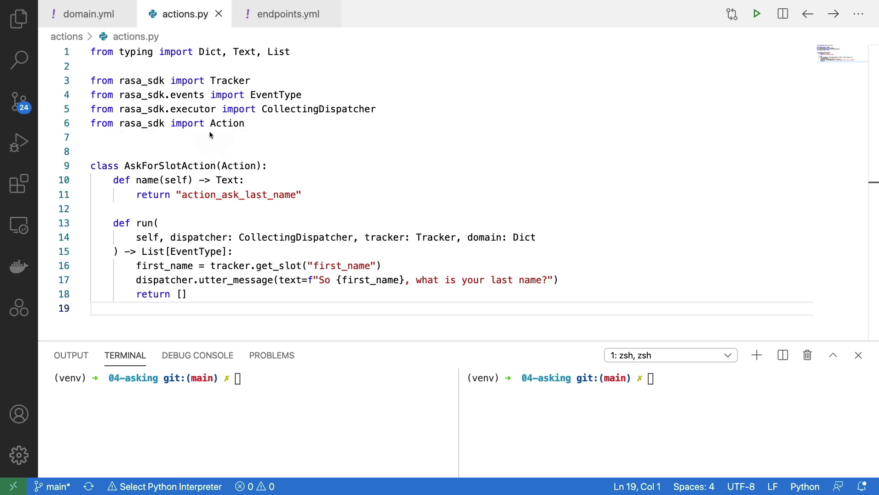
mouse_move(198, 219)
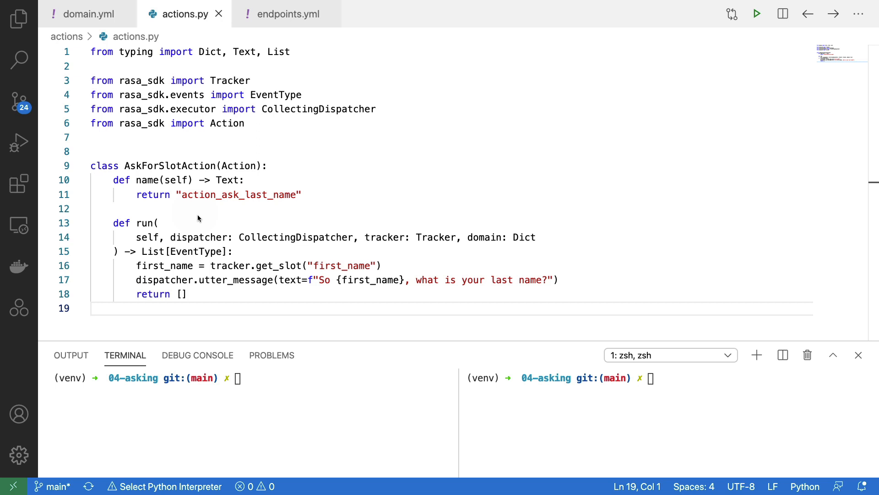
mouse_move(194, 208)
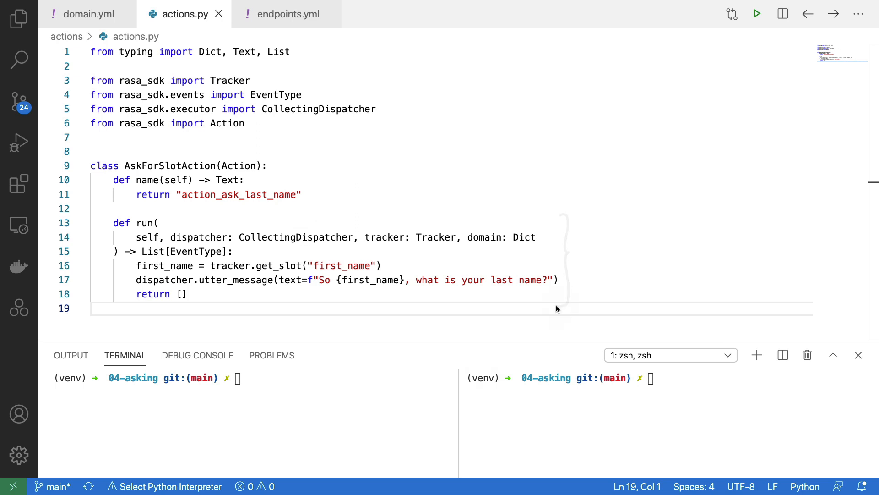
mouse_move(308, 278)
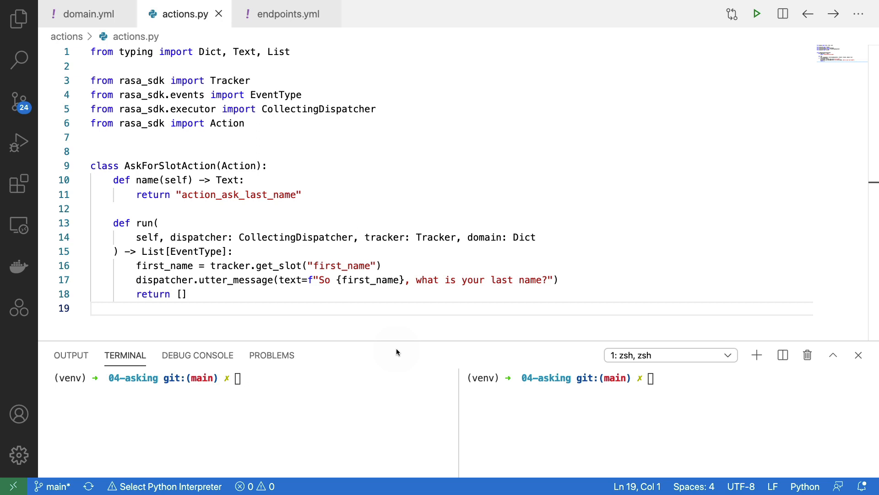
mouse_move(367, 310)
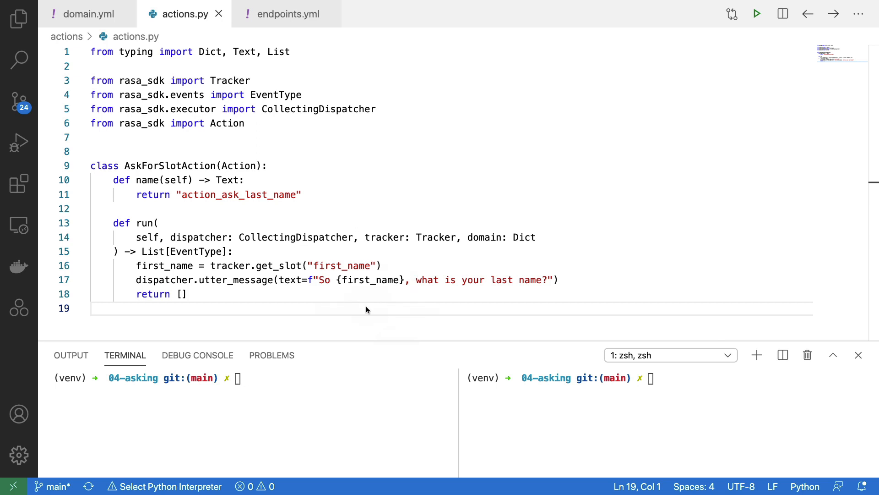
mouse_move(549, 341)
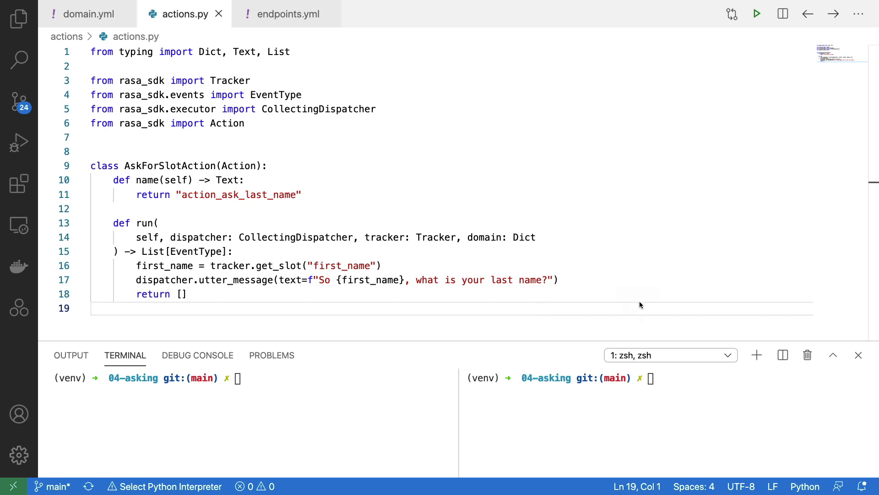
mouse_move(187, 212)
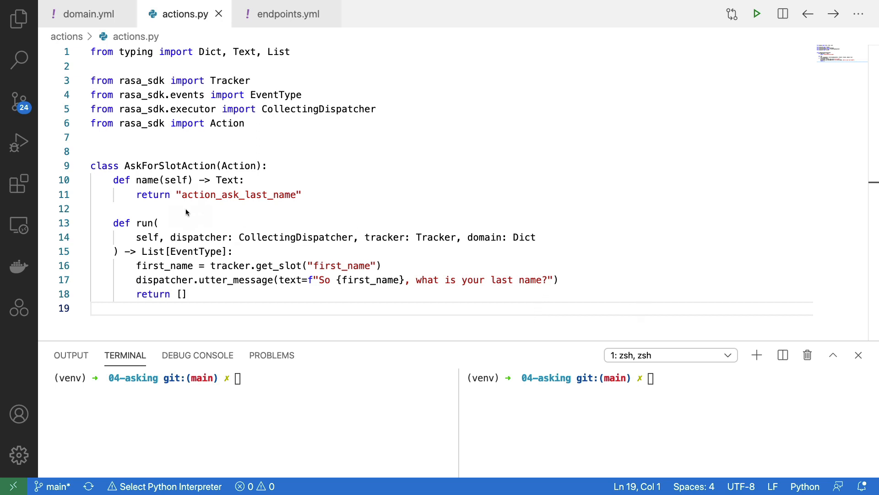
mouse_move(267, 208)
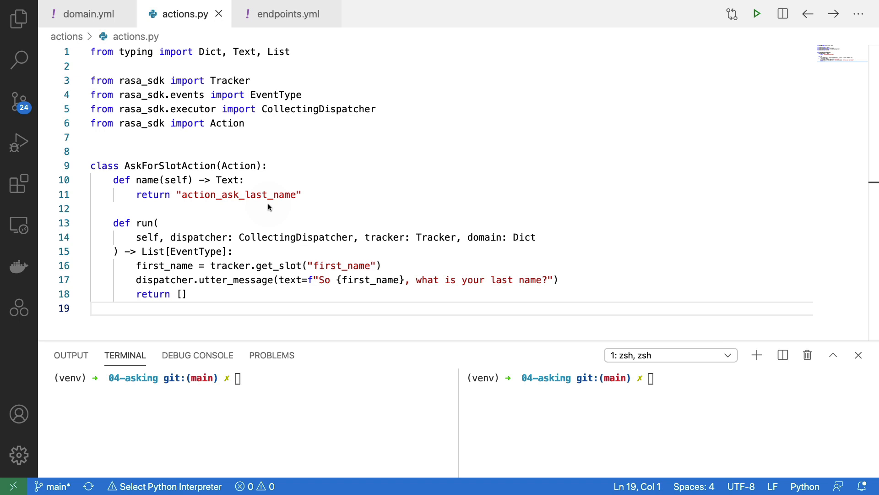
mouse_move(602, 185)
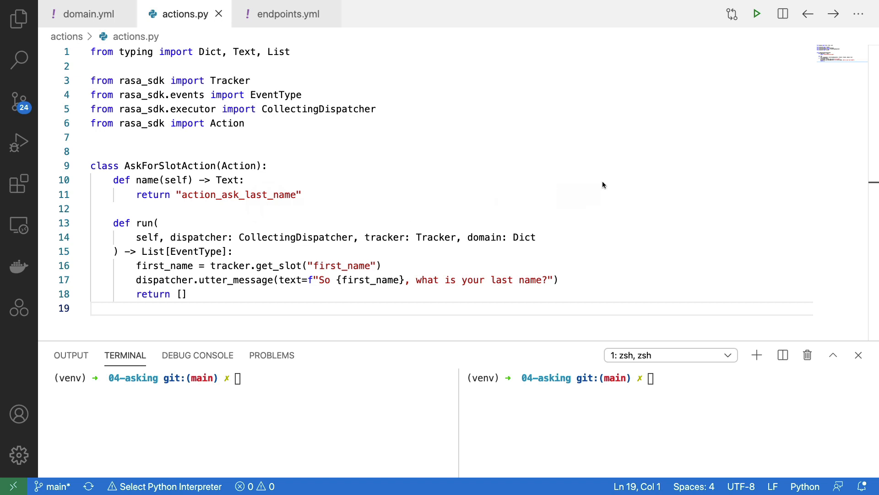
left_click(287, 14)
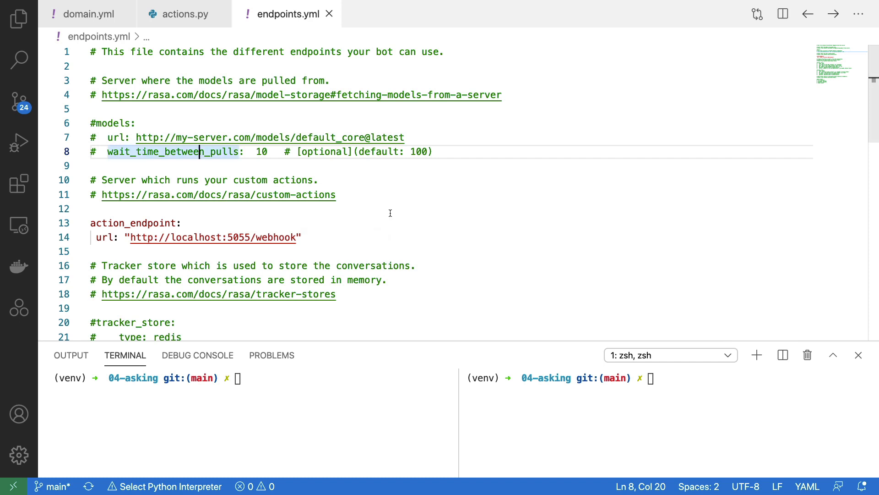
left_click(87, 14)
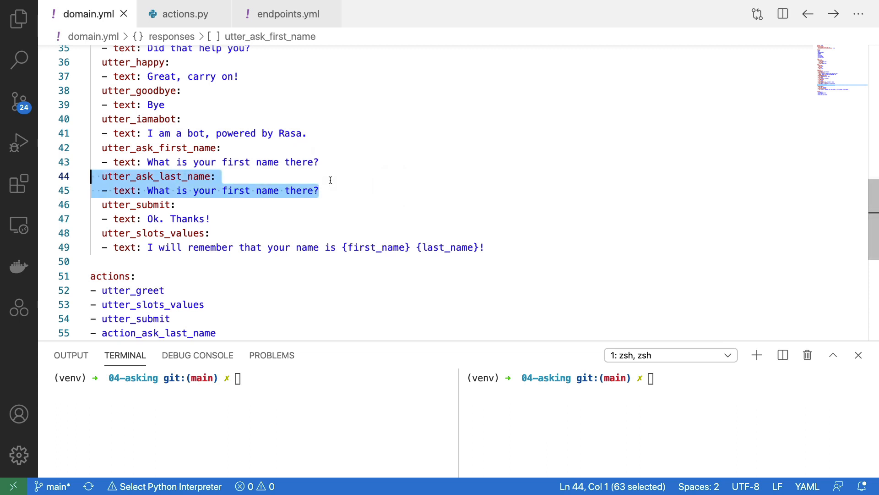
- Delete the utter_ask_last_name response from domain.yml
key("Delete")
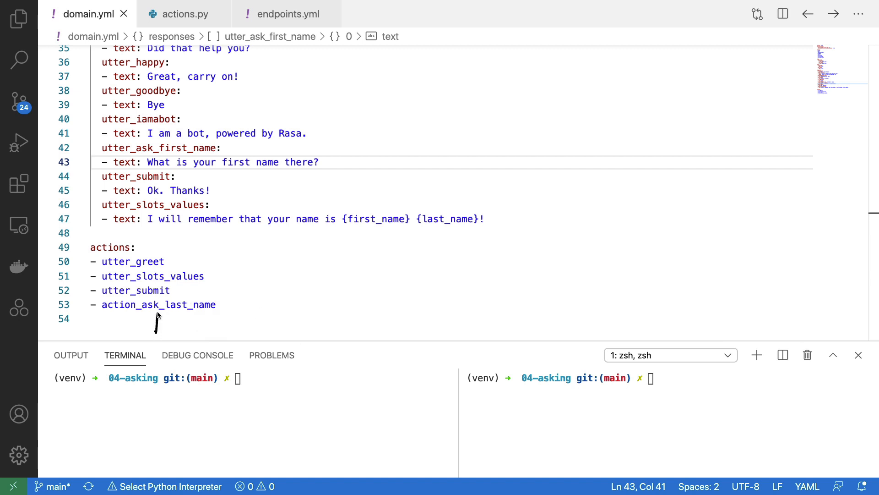
mouse_move(84, 240)
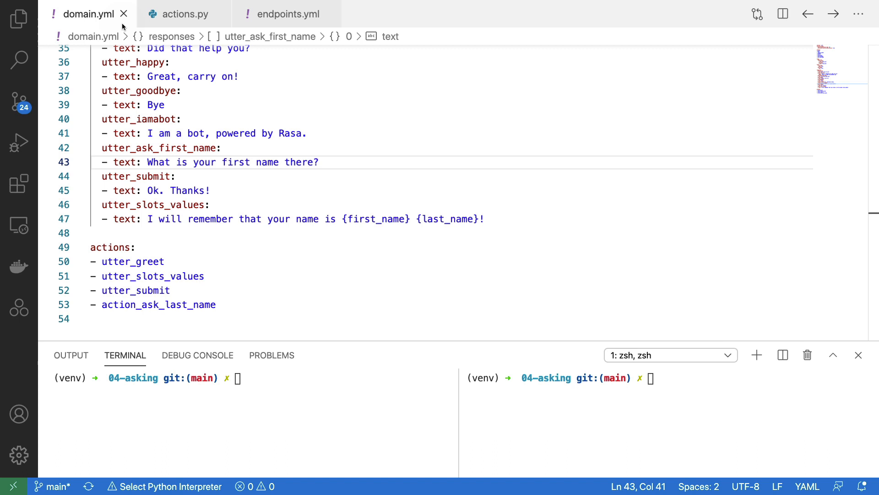
- Run 'rasa run actions' in one terminal and 'rasa train; rasa shell' in the other
type("rasa run actions")
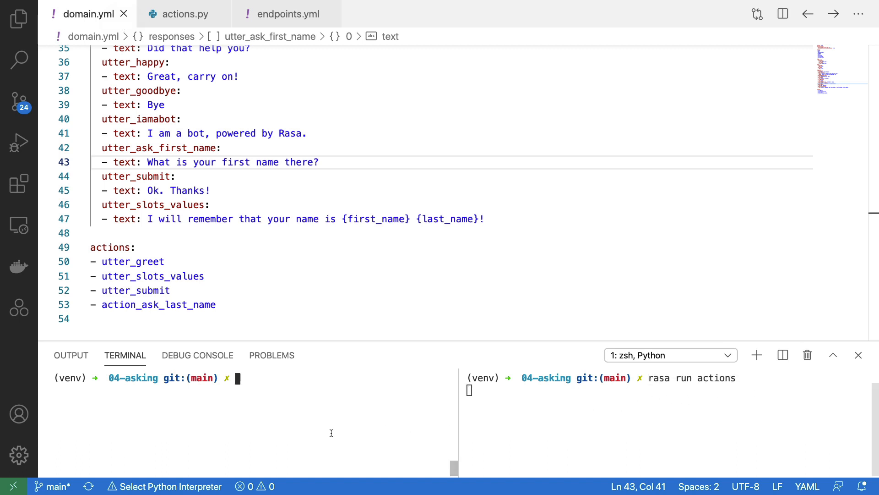
type("rasa train; rasa shell")
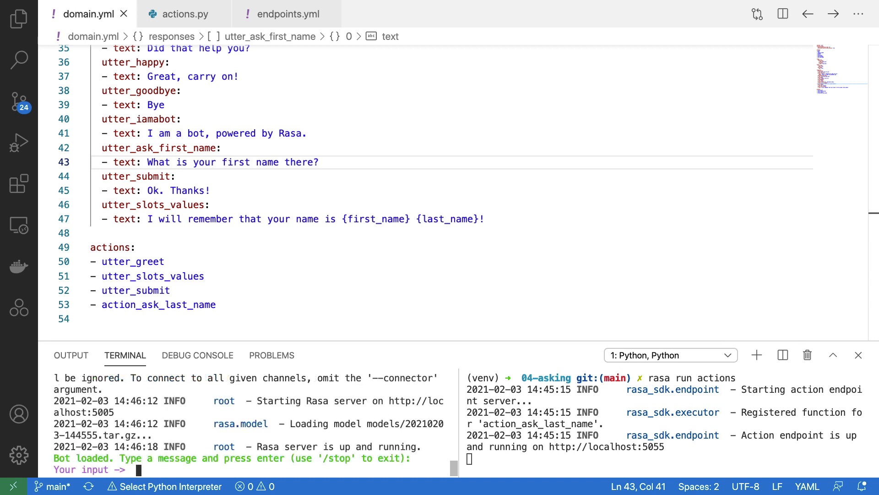
- Say 'give name', answer 'vincent' as first name, and begin typing 'vincent' as last name
type("give name")
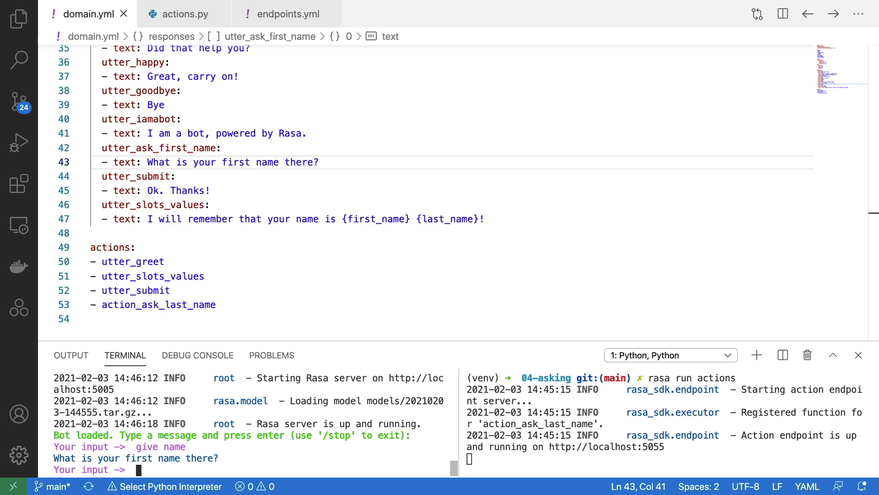
type("vincent")
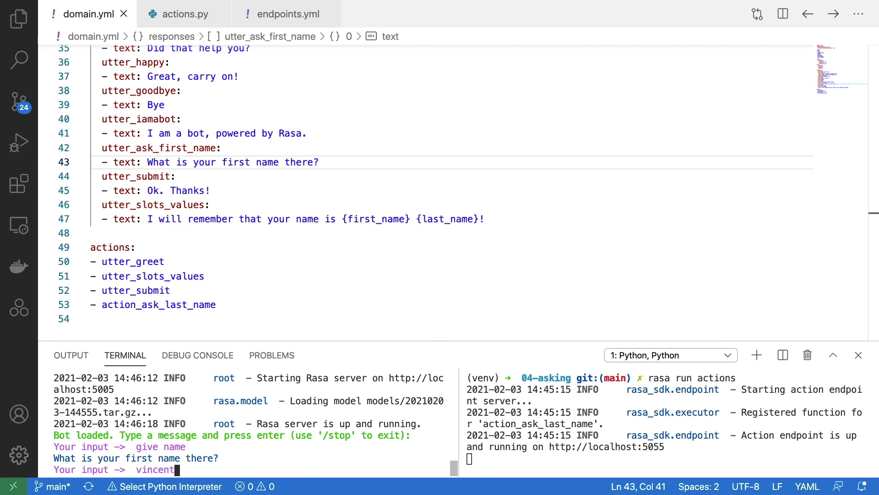
key("Enter")
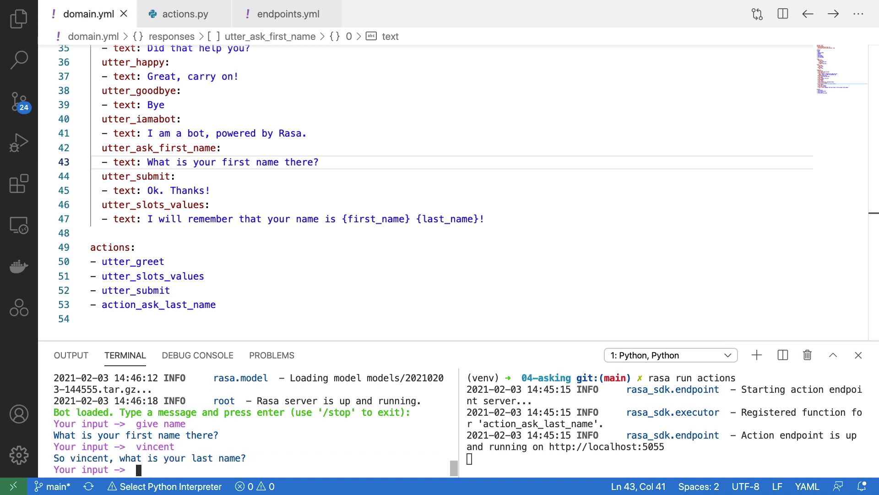
type("vincent")
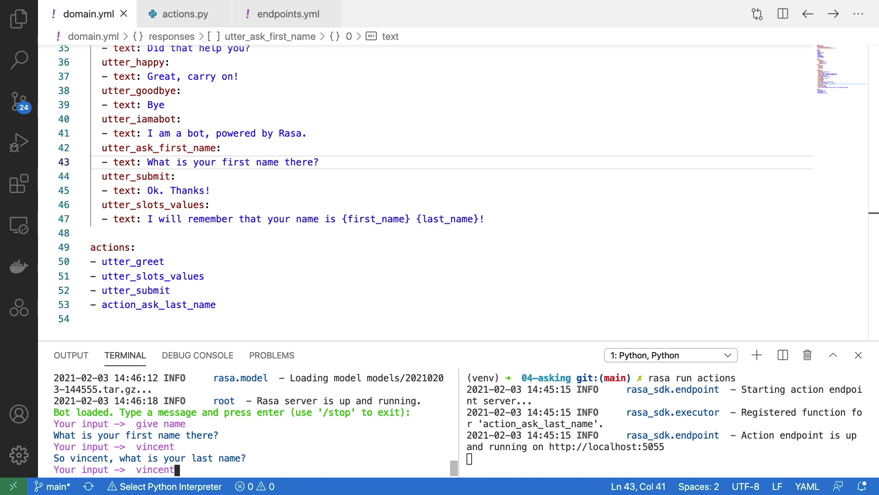